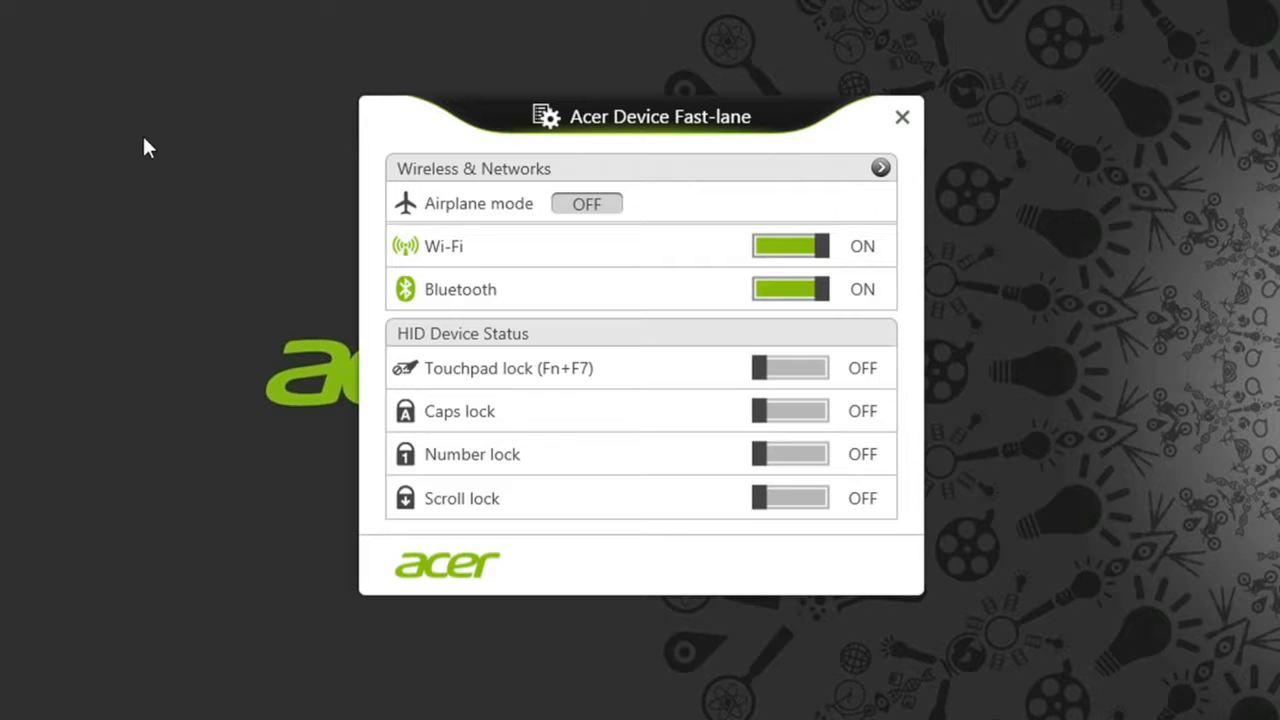
{"action": "mouse_move", "coordinate": [730, 218]}
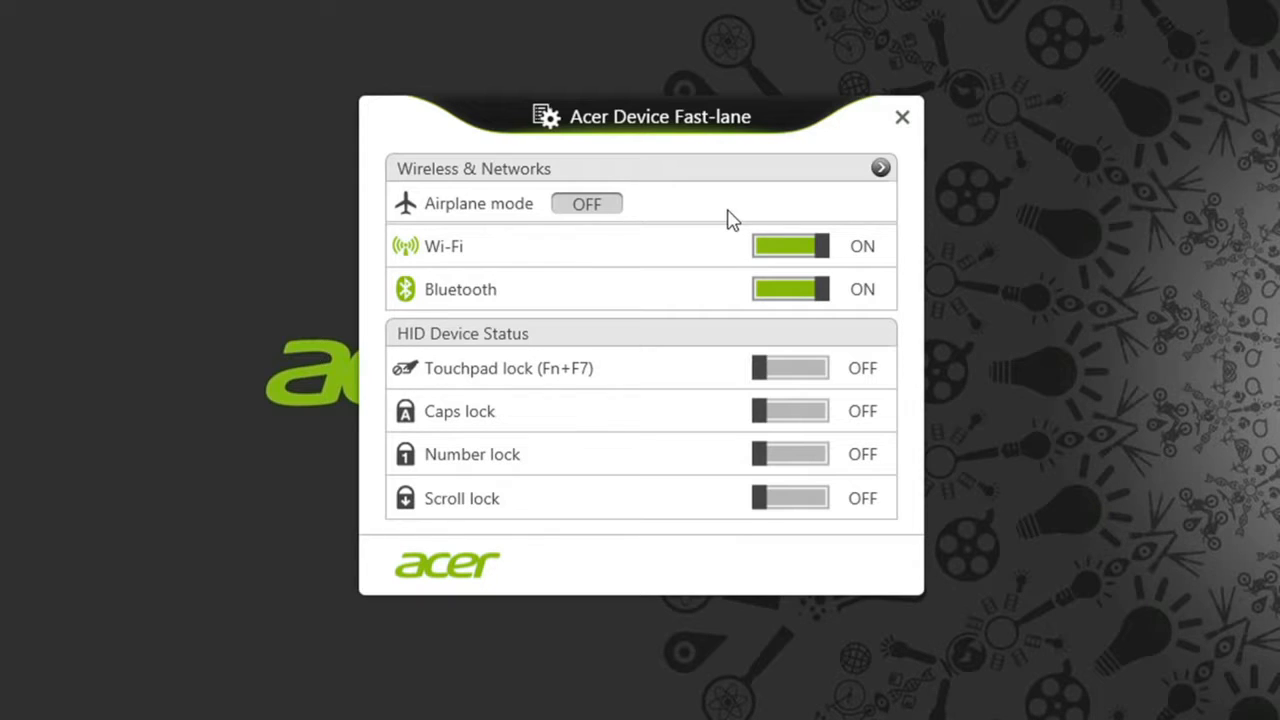
{"action": "mouse_move", "coordinate": [770, 255]}
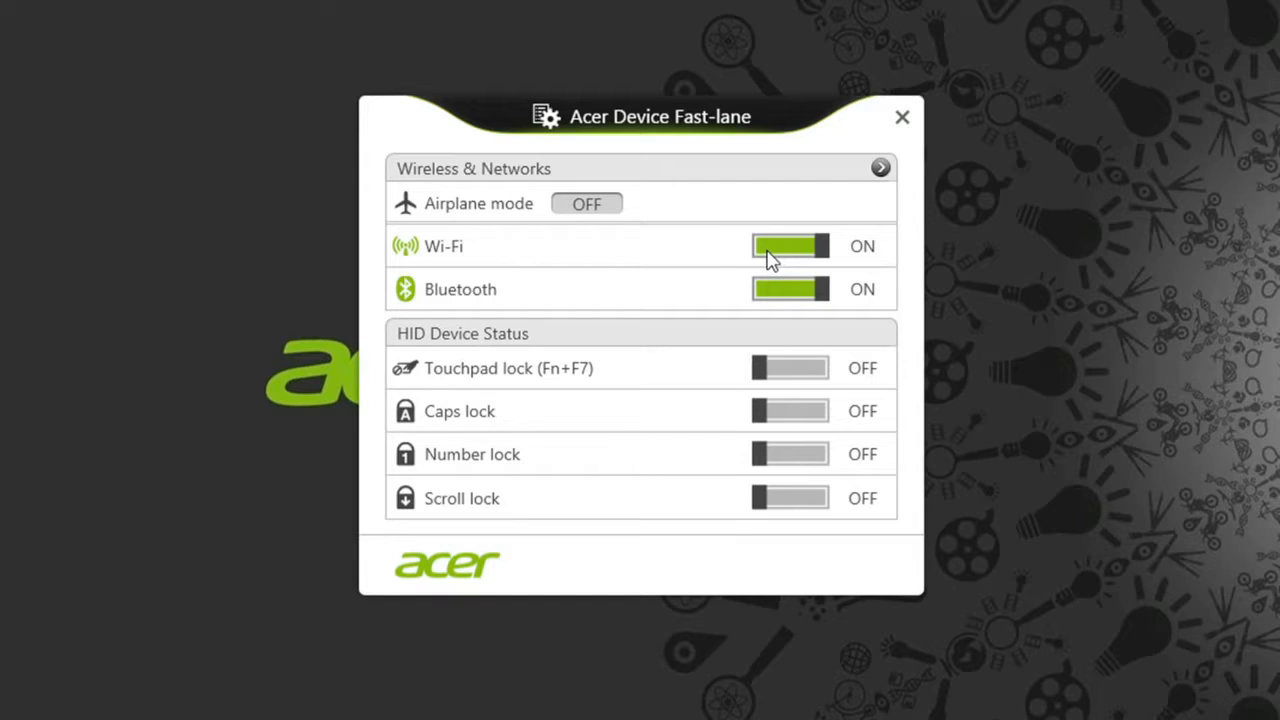
Toggle the Wi-Fi slider off and back on in Fast-lane.
{"action": "left_click", "coordinate": [789, 246]}
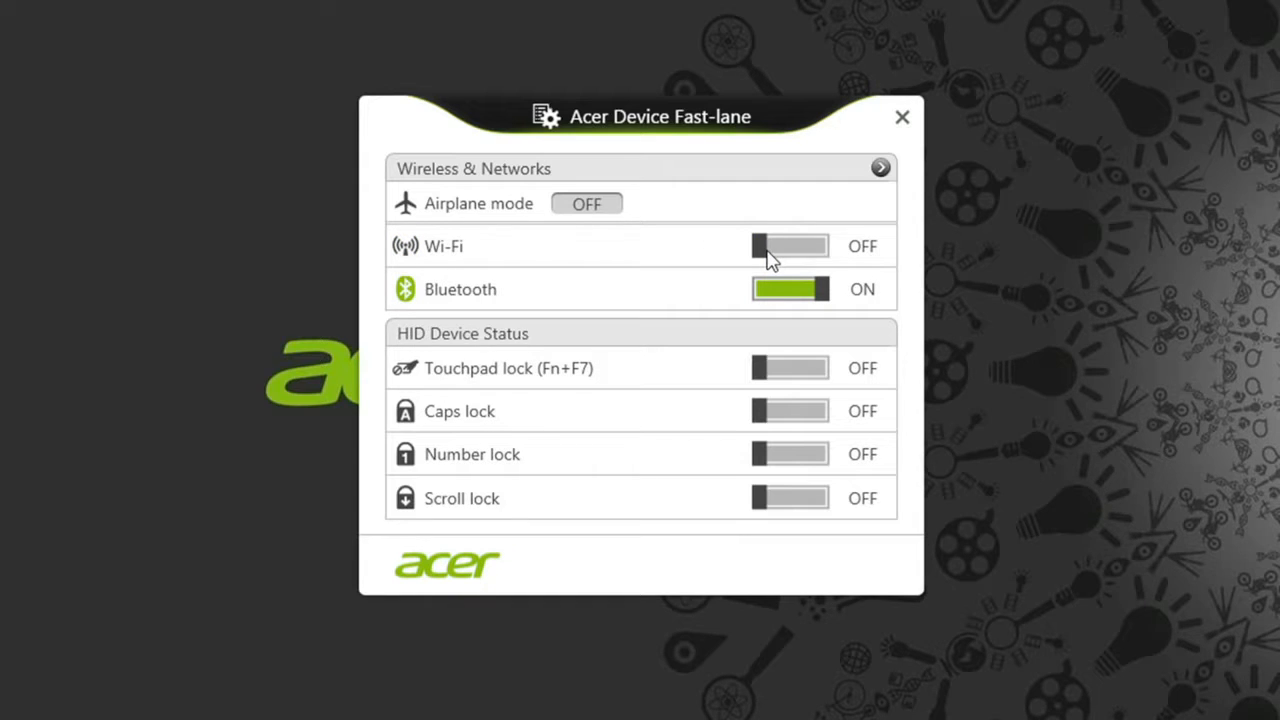
{"action": "left_click", "coordinate": [789, 246]}
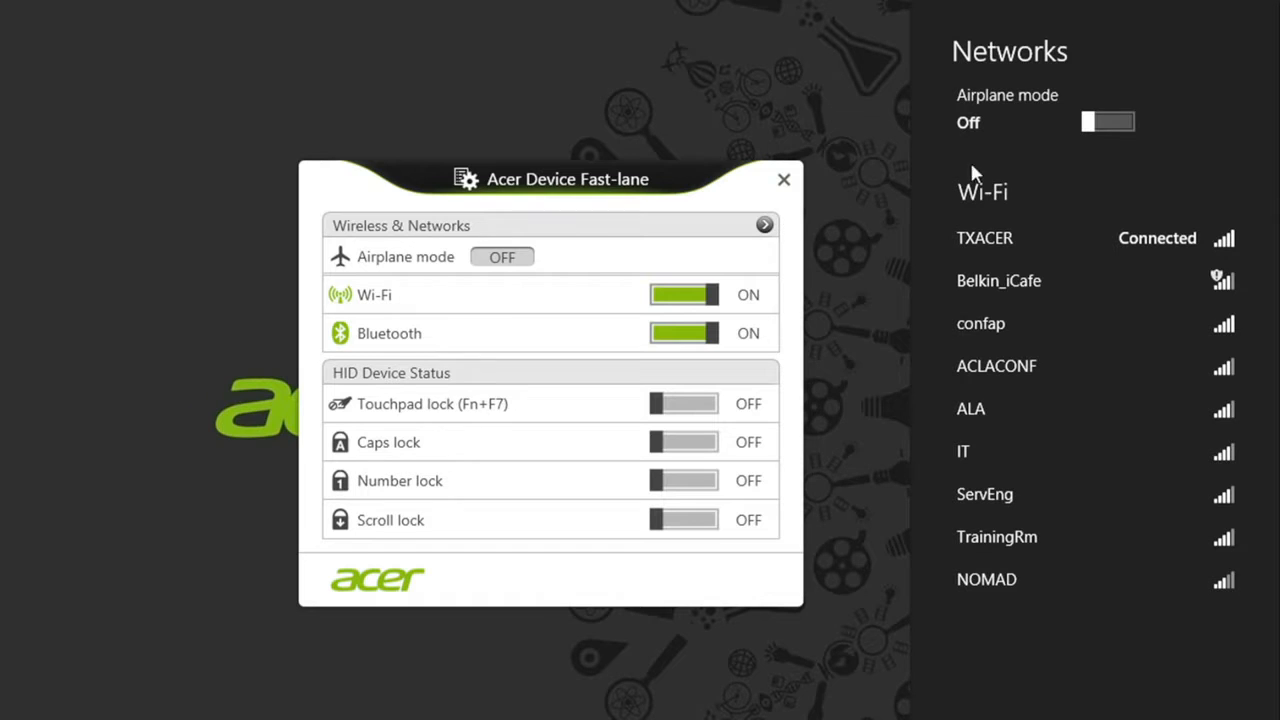
Switch Airplane mode on in the Networks charm, disabling Wi-Fi and Bluetooth.
{"action": "left_click", "coordinate": [1107, 121]}
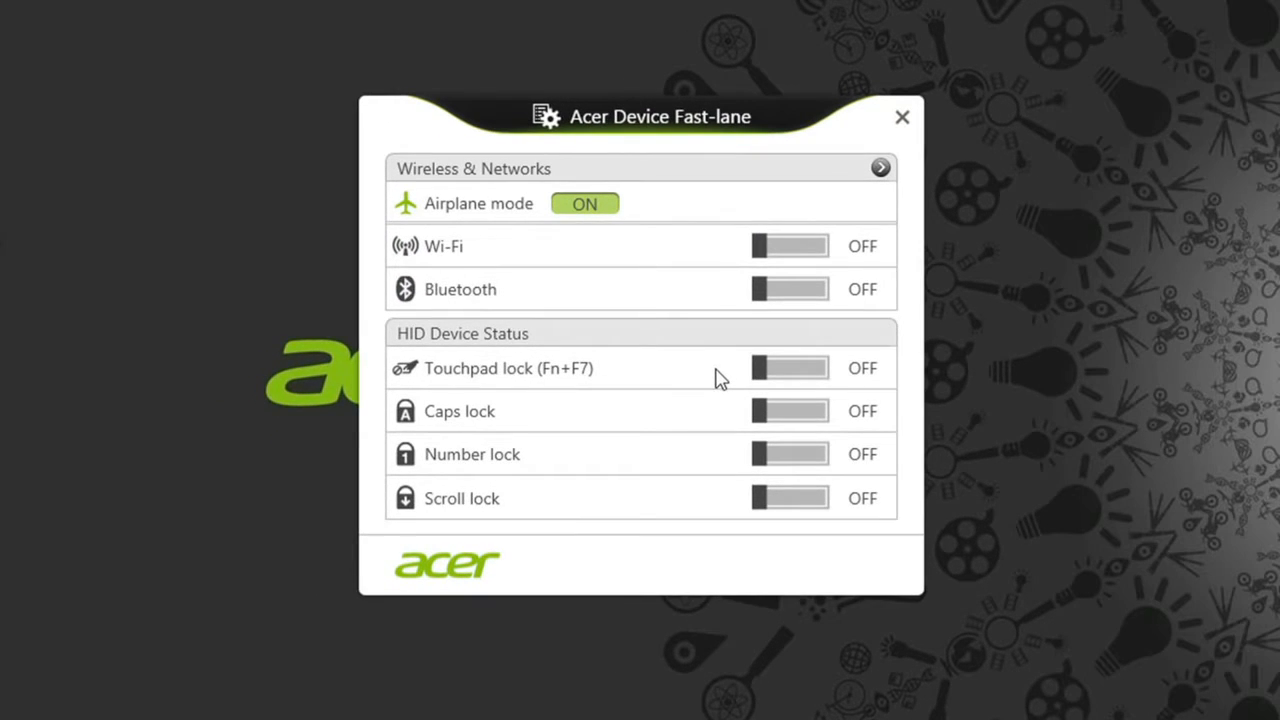
{"action": "mouse_move", "coordinate": [735, 428]}
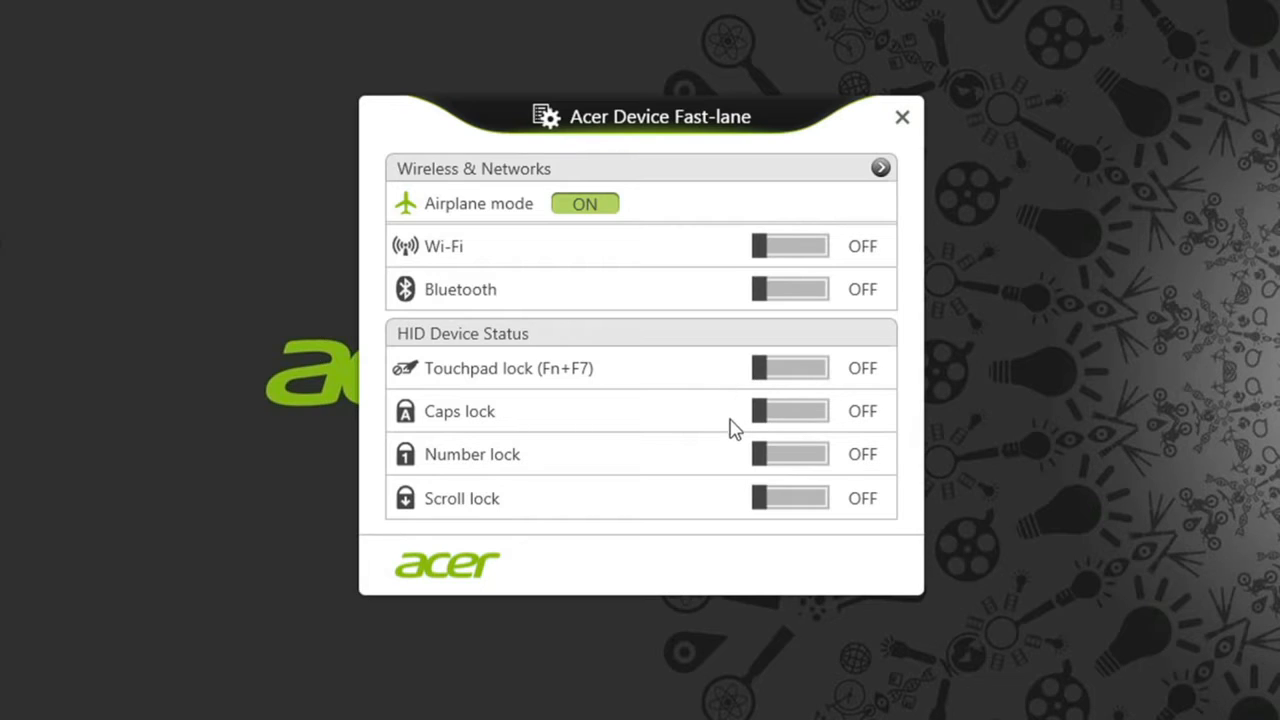
{"action": "mouse_move", "coordinate": [737, 503]}
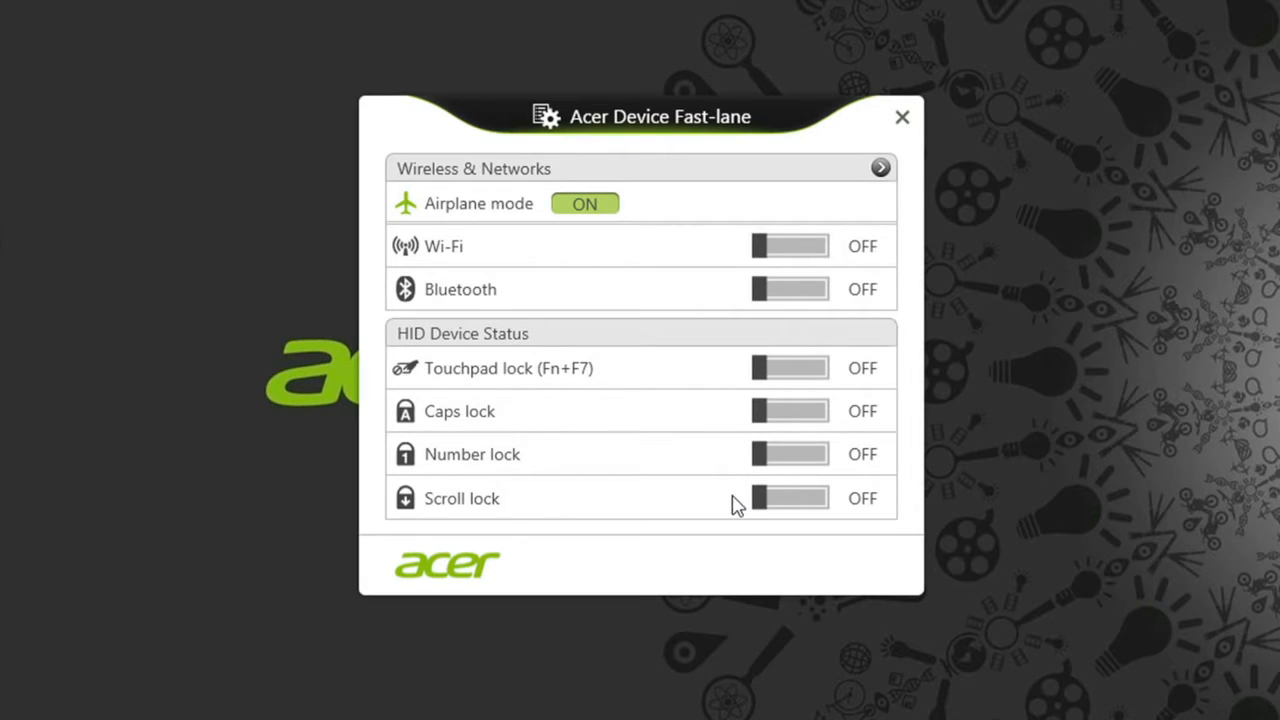
Switch the Scroll lock and Number lock sliders on under HID Device Status.
{"action": "left_click", "coordinate": [789, 498]}
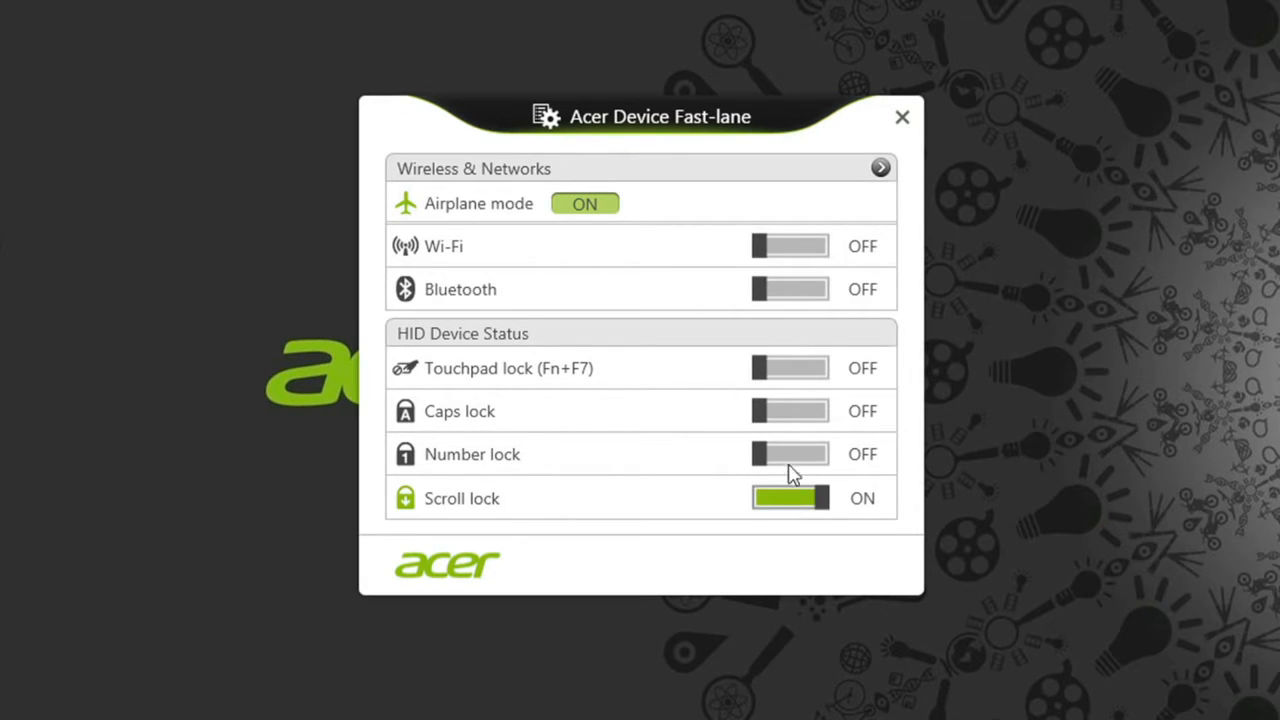
{"action": "left_click", "coordinate": [790, 411]}
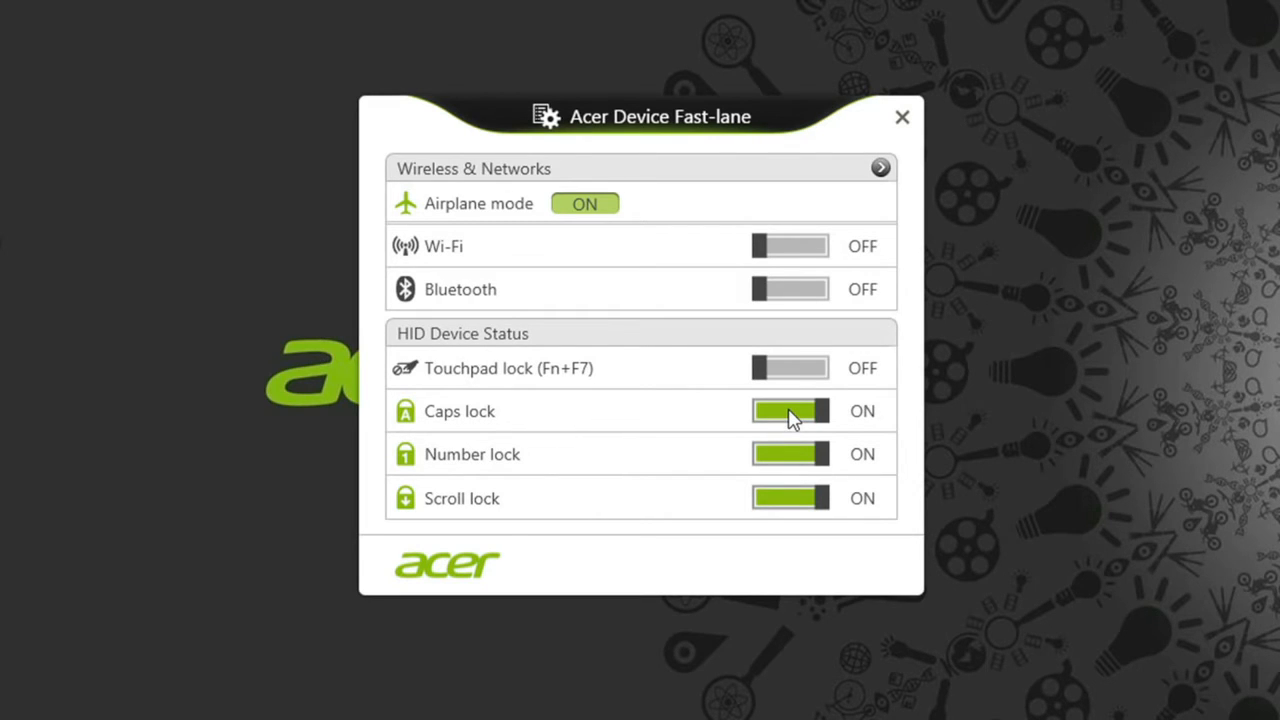